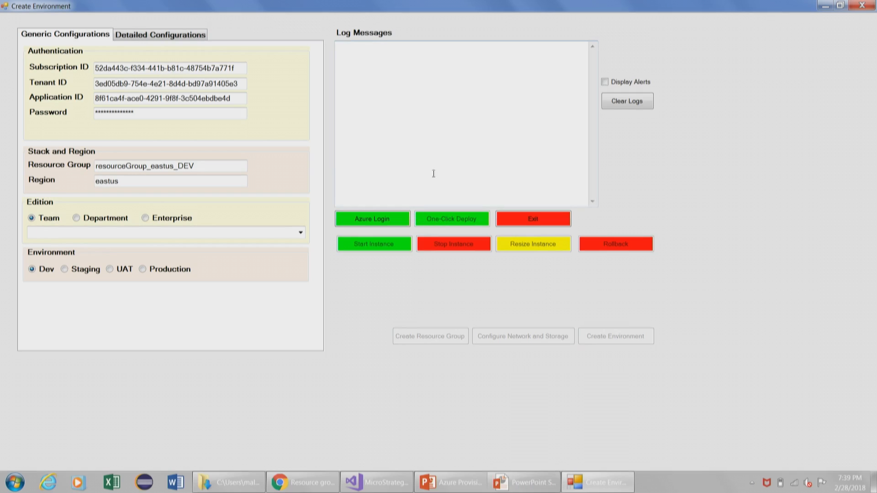
{"action": "mouse_move", "coordinate": [378, 217]}
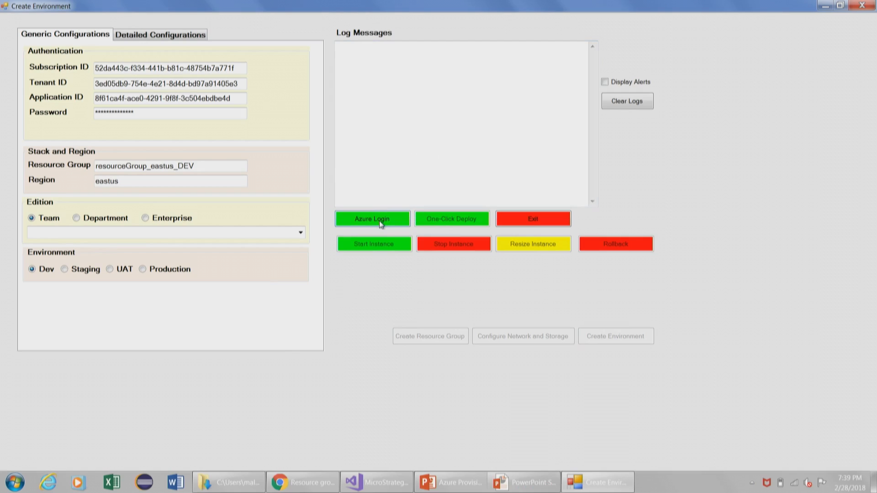
Log in to Azure and wait until the log shows the environment sizes have loaded.
{"action": "left_click", "coordinate": [372, 218]}
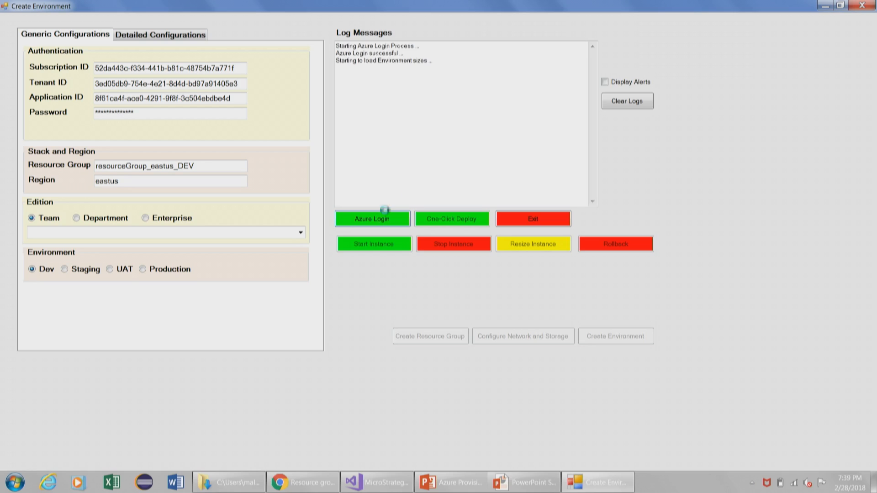
{"action": "left_click", "coordinate": [372, 219]}
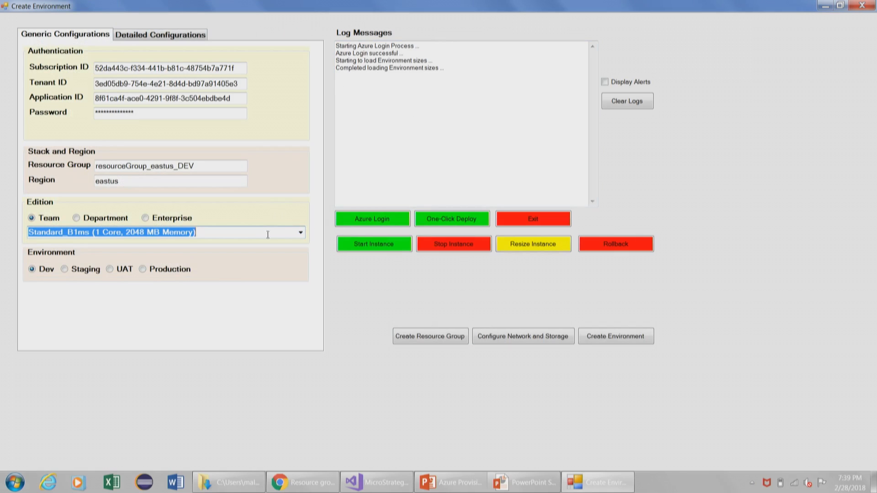
Choose Standard_DS3_v2 (4 Core, 14336 MB Memory) as the Team edition's VM size.
{"action": "left_click", "coordinate": [300, 233]}
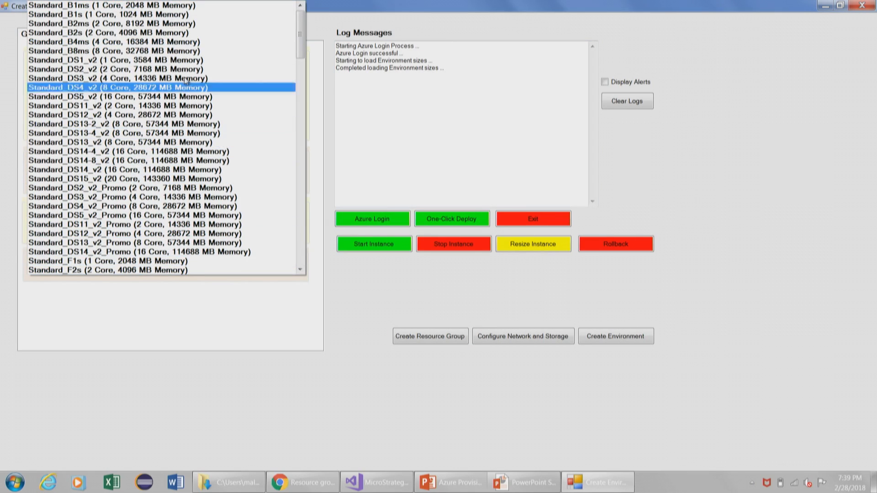
{"action": "left_click", "coordinate": [119, 78]}
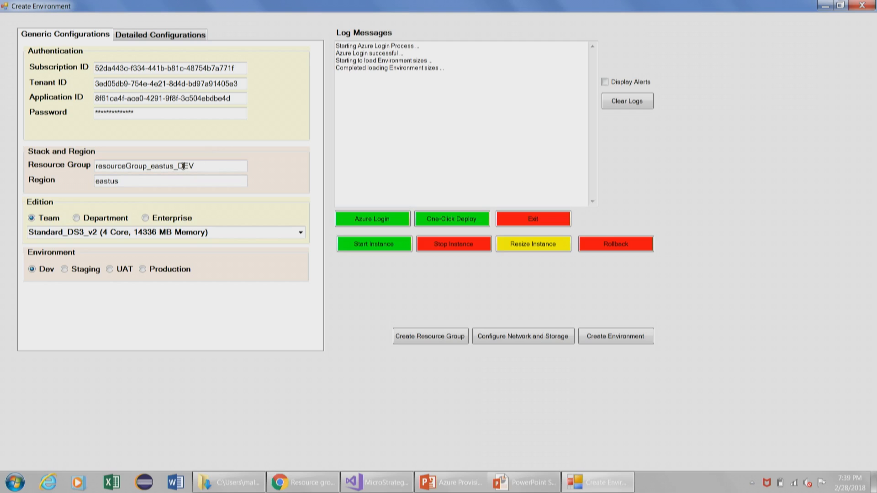
{"action": "left_click", "coordinate": [163, 232]}
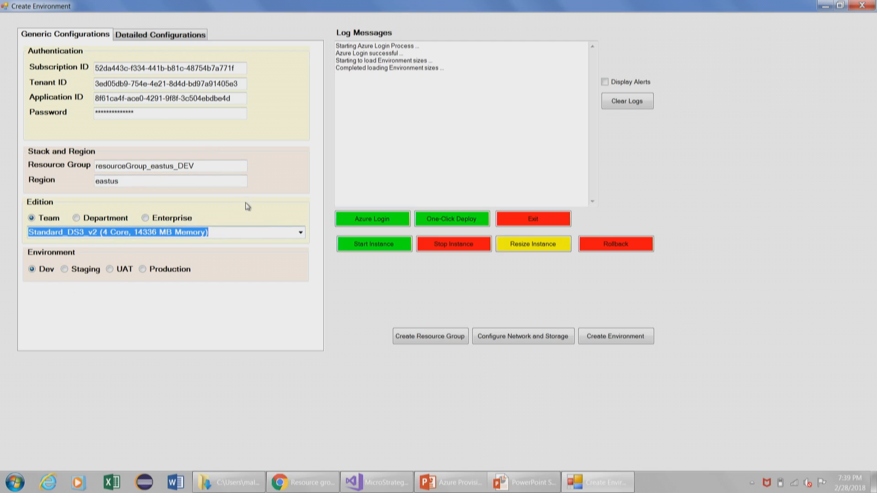
{"action": "left_click", "coordinate": [299, 232]}
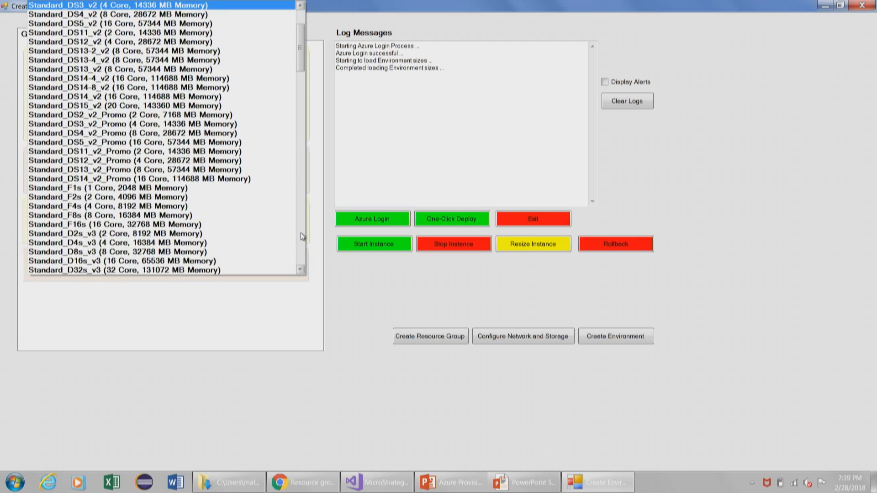
{"action": "left_click", "coordinate": [115, 261]}
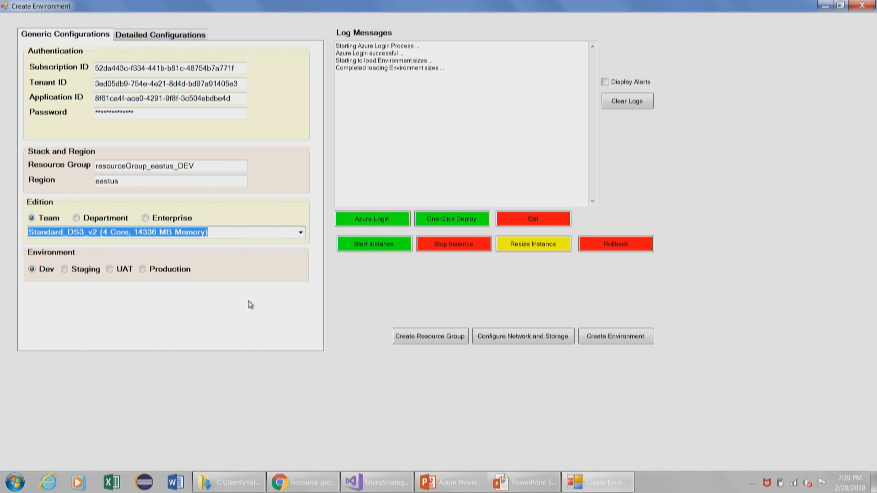
{"action": "left_click", "coordinate": [175, 165]}
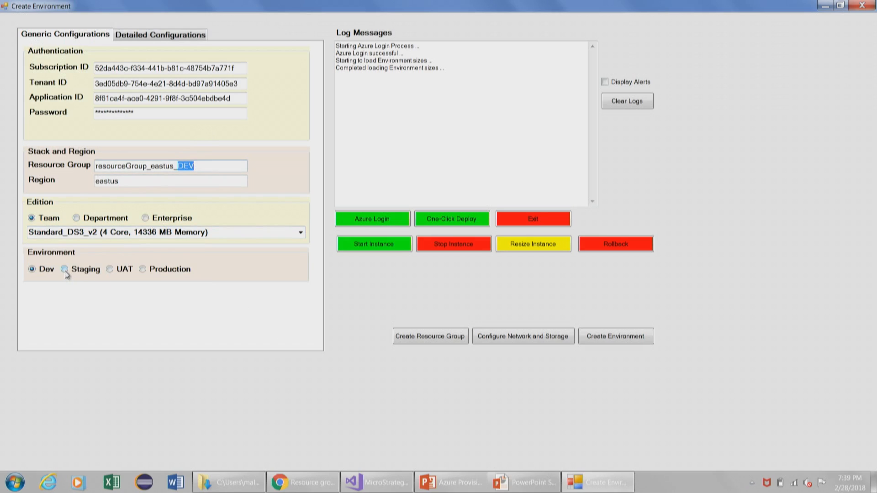
Toggle the target environment to Staging and back to Dev.
{"action": "left_click", "coordinate": [64, 270]}
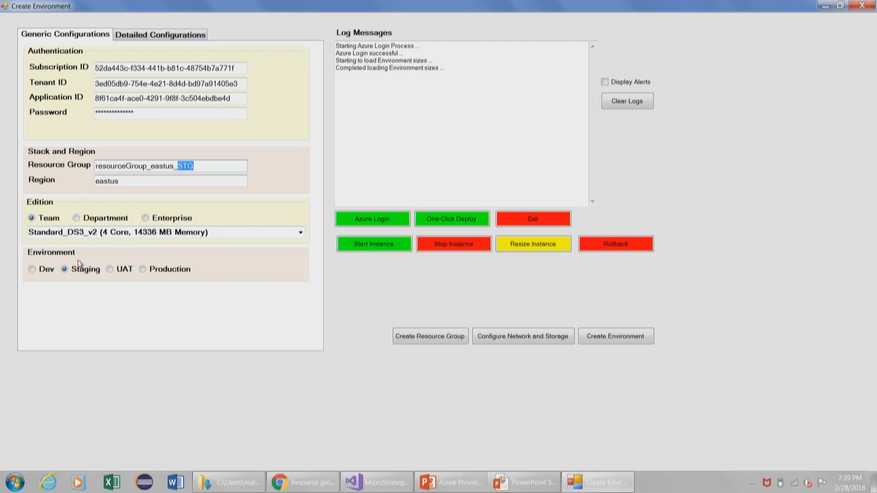
{"action": "left_click", "coordinate": [32, 269]}
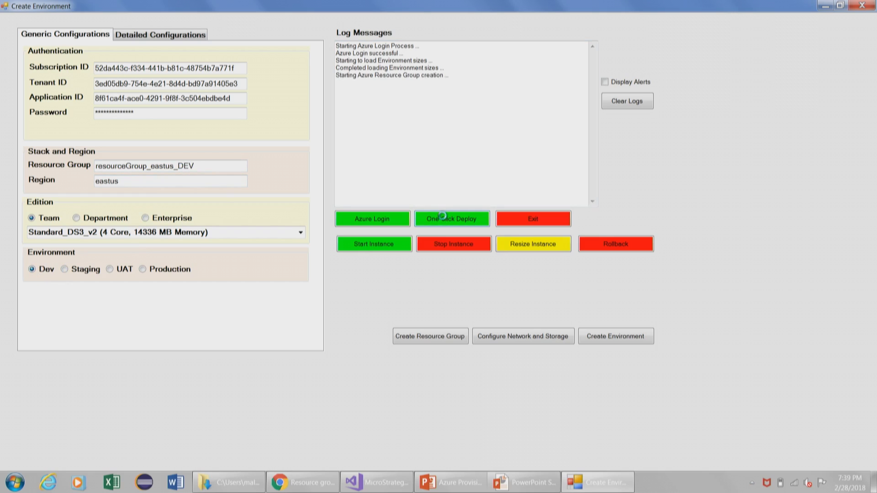
Run One-Click Deploy, then switch to the Azure resource groups list in the browser.
{"action": "left_click", "coordinate": [452, 218]}
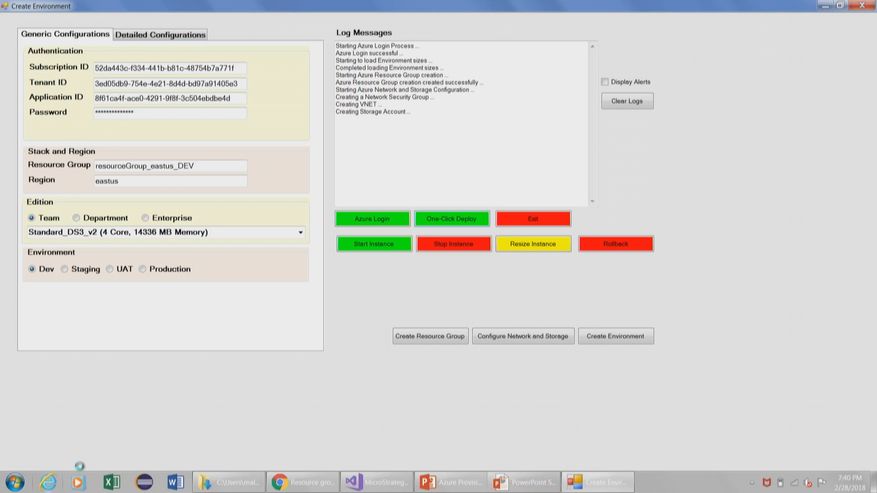
{"action": "mouse_move", "coordinate": [56, 482]}
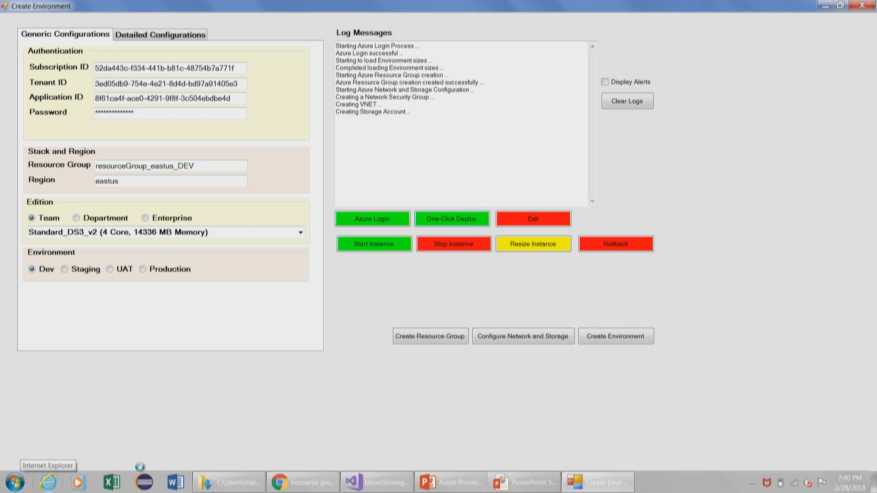
{"action": "mouse_move", "coordinate": [304, 481]}
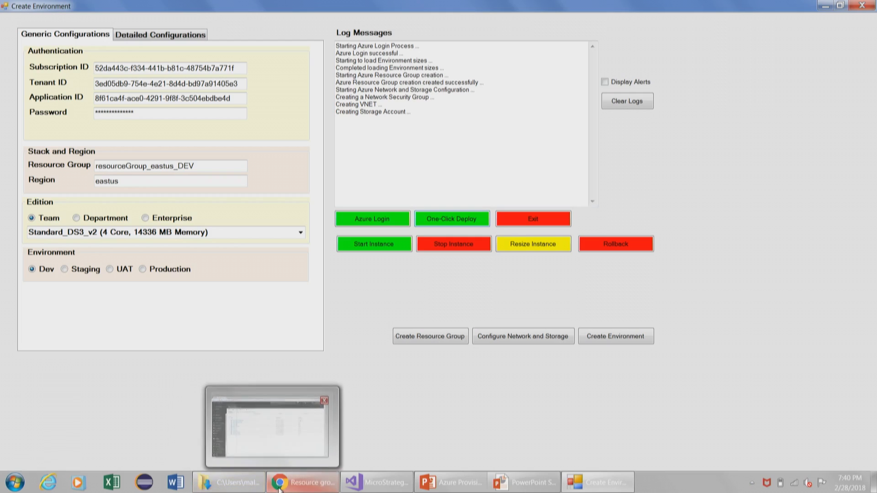
{"action": "left_click", "coordinate": [302, 482]}
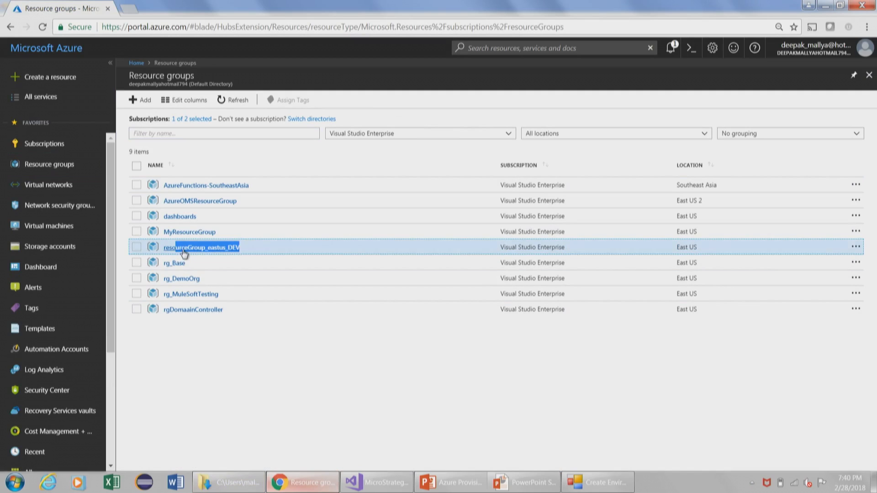
Open resourceGroup_eastus_DEV to check frontEndNSG and vnet_DEV, then return to Create Environment.
{"action": "left_click", "coordinate": [202, 247]}
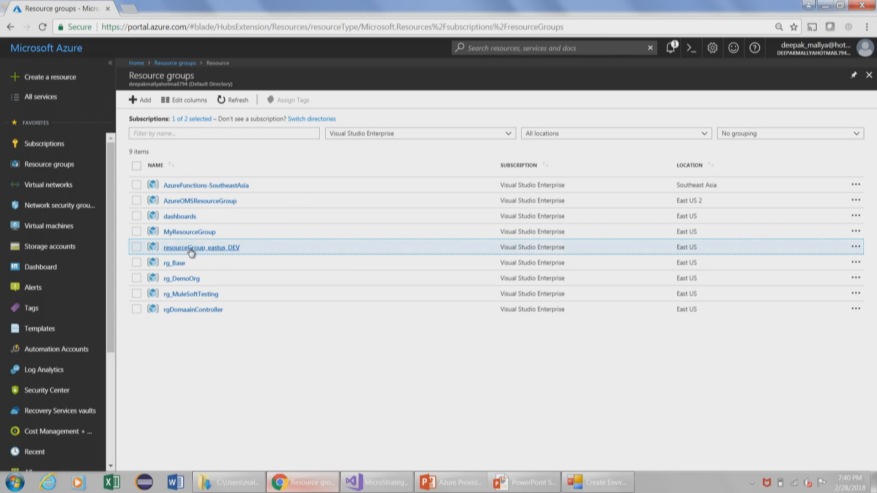
{"action": "left_click", "coordinate": [202, 248]}
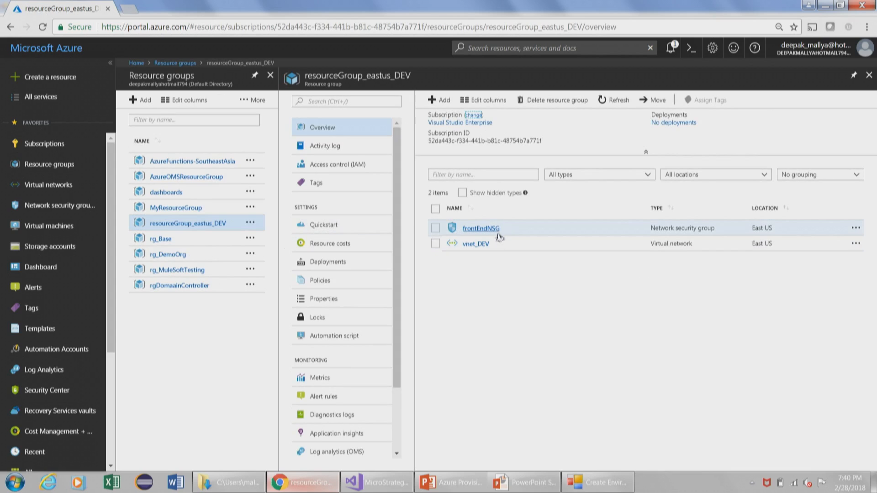
{"action": "mouse_move", "coordinate": [499, 248]}
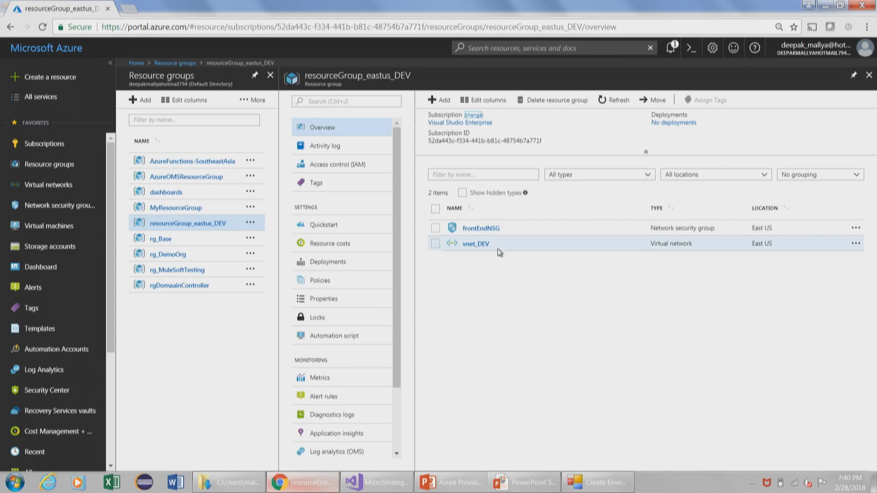
{"action": "left_click", "coordinate": [595, 482]}
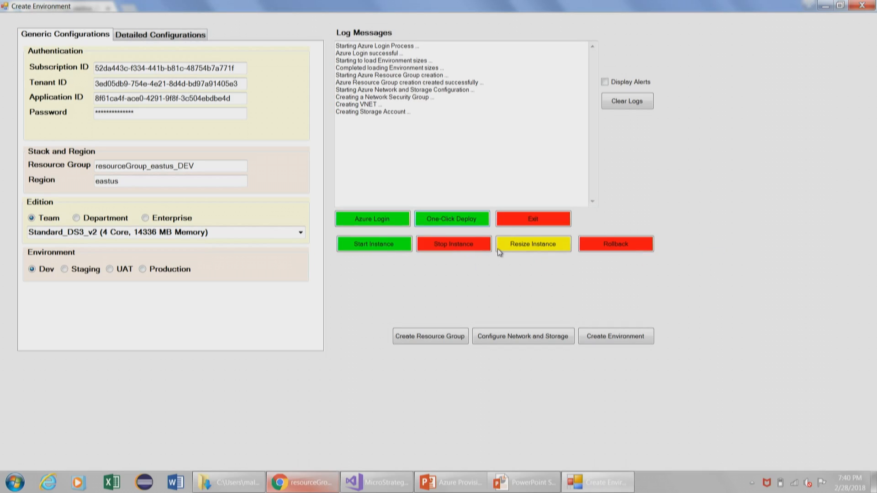
Switch to the Downloads folder holding Azure Provisioning Tool.pptx.
{"action": "left_click", "coordinate": [302, 482]}
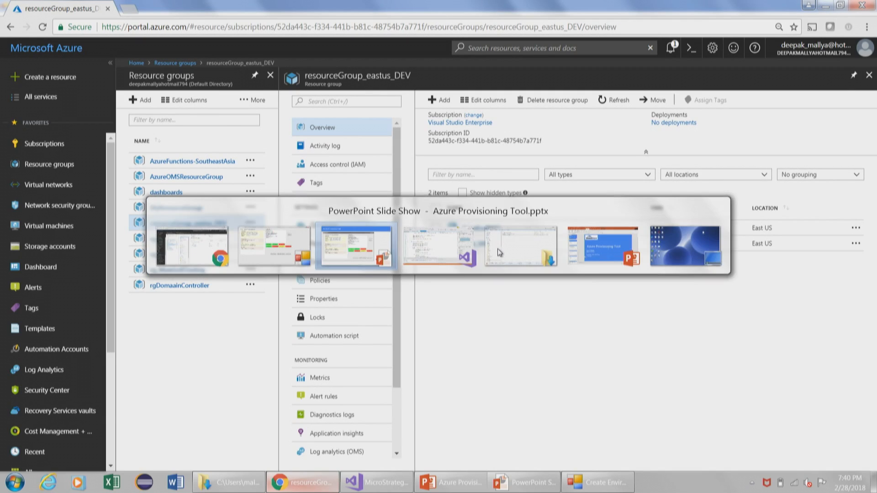
{"action": "left_click", "coordinate": [439, 246]}
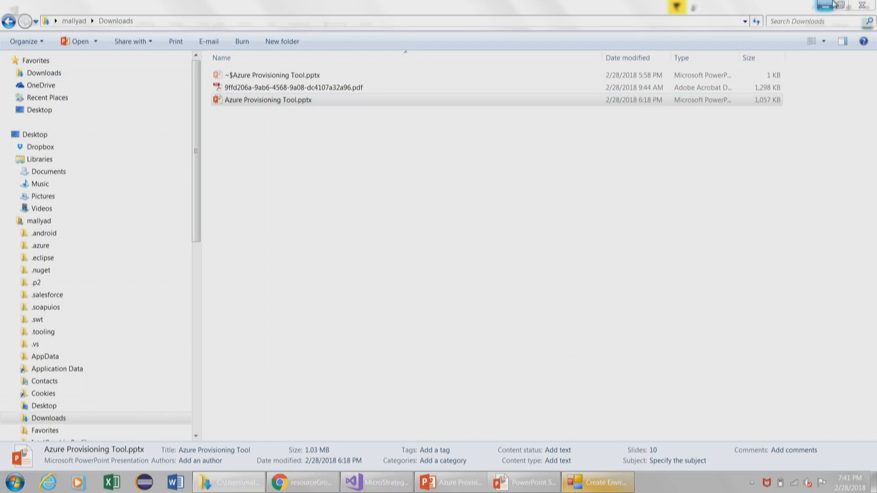
Return to Create Environment and wait for 'Environment created successfully' in the log.
{"action": "left_click", "coordinate": [596, 483]}
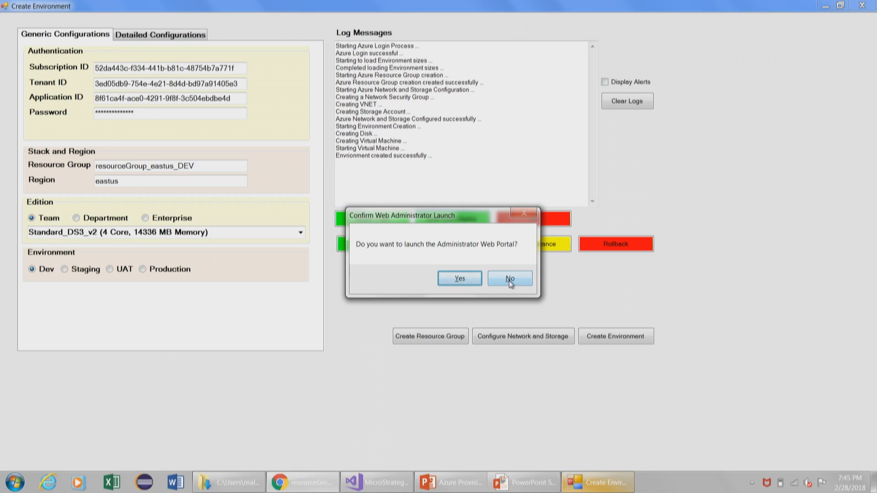
Decline the Administrator Web Portal launch and resume the Azure Provisioning Tool slide show.
{"action": "left_click", "coordinate": [508, 278]}
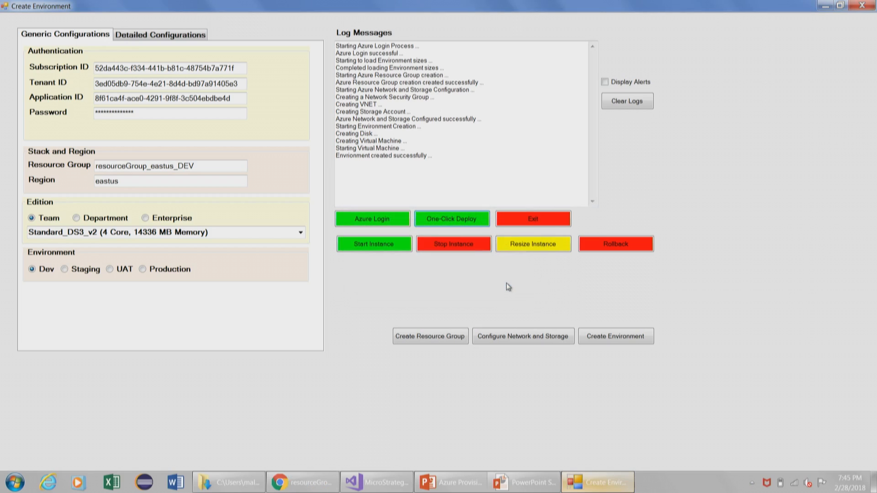
{"action": "left_click", "coordinate": [302, 482]}
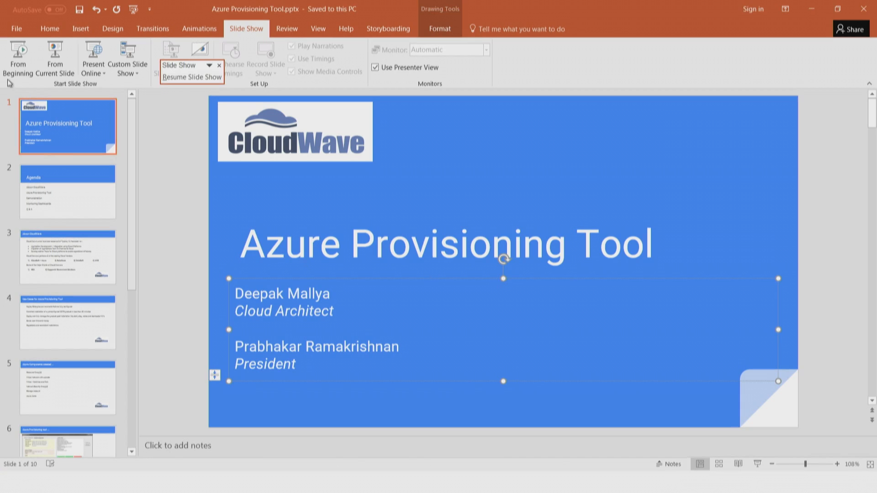
{"action": "left_click", "coordinate": [18, 56]}
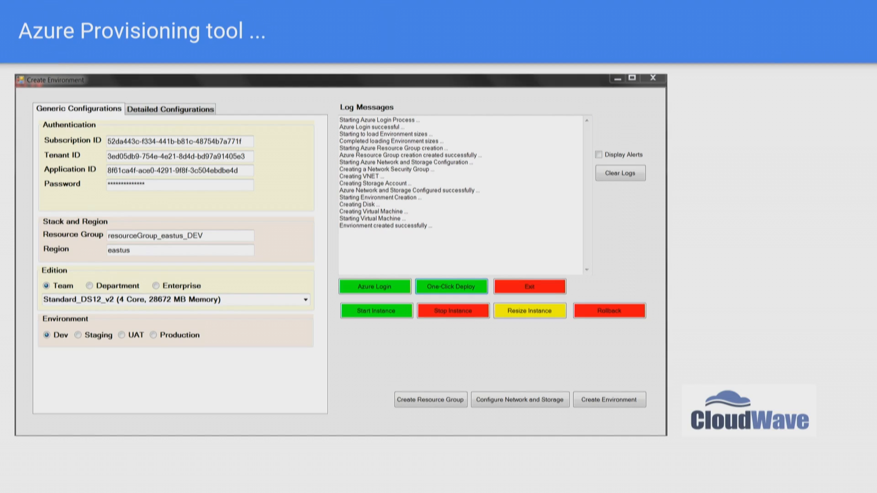